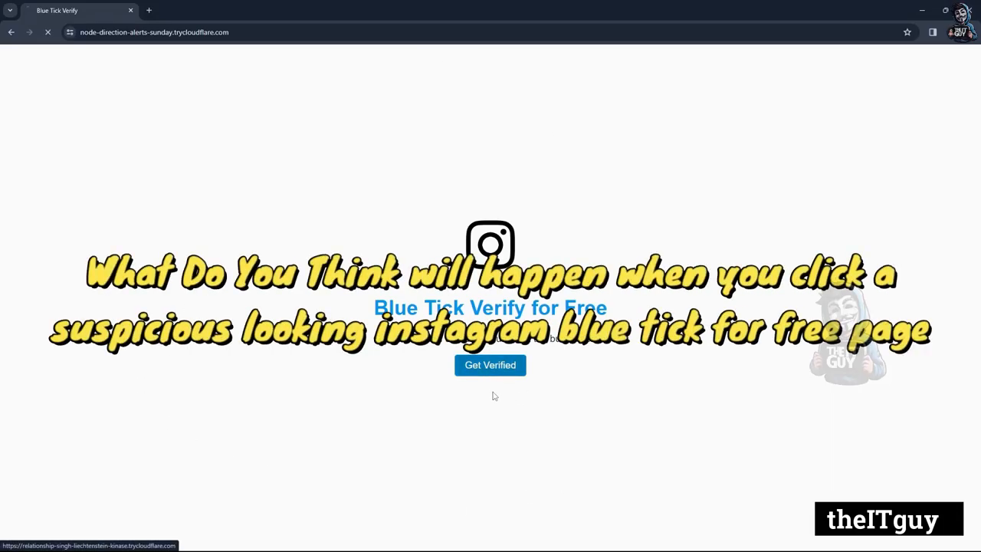
# - Review the index.html template and start the server with python3 manage.py runserver
pyautogui.click(490, 365)
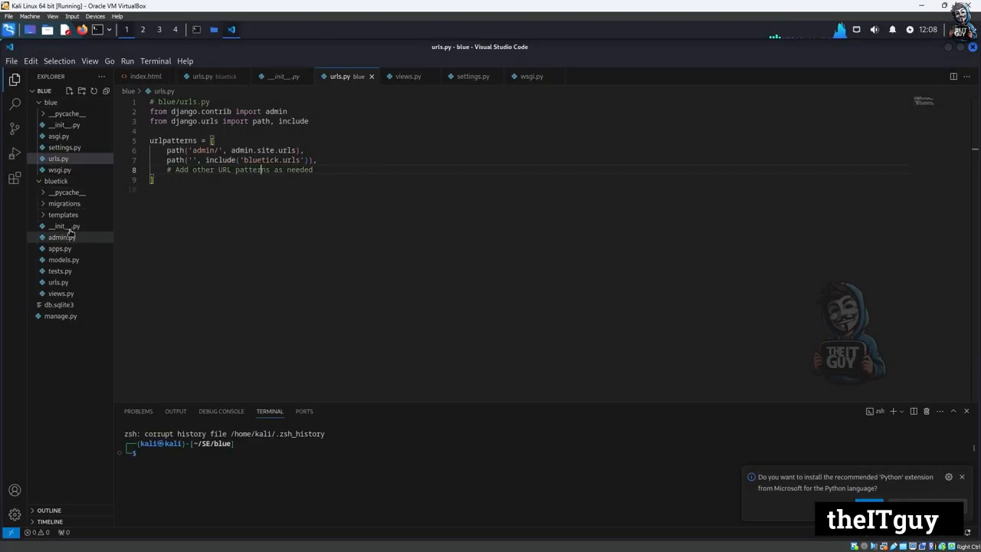
pyautogui.click(67, 225)
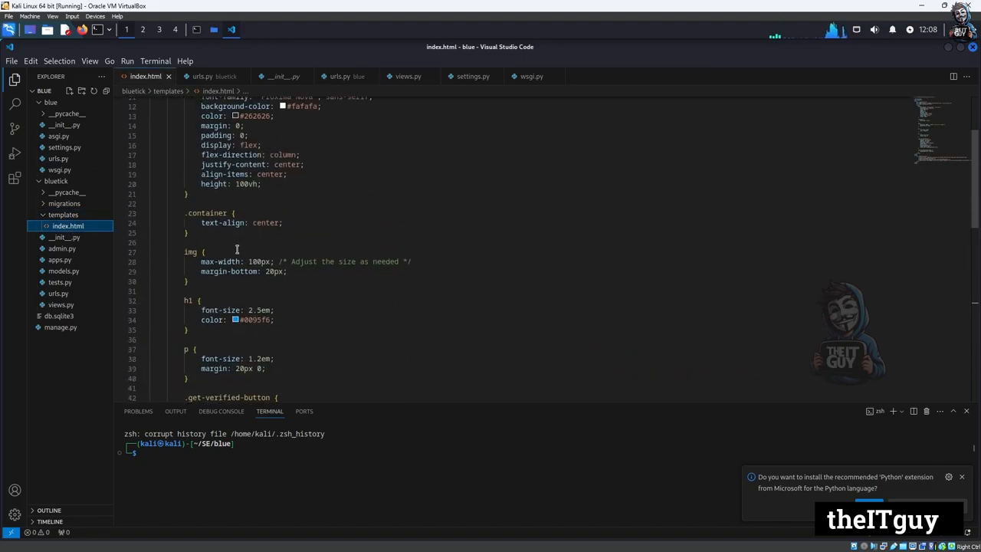
pyautogui.scroll(-3)
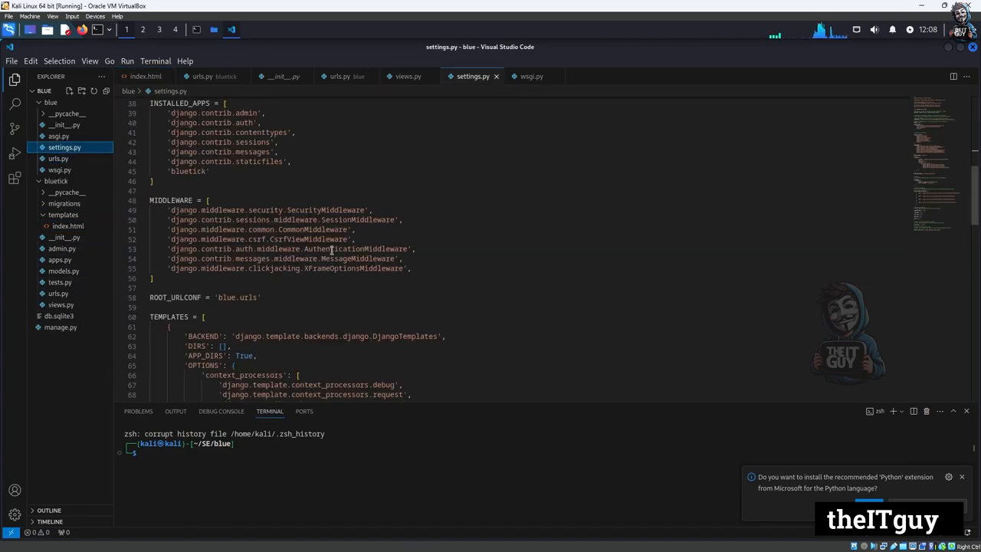
pyautogui.scroll(3)
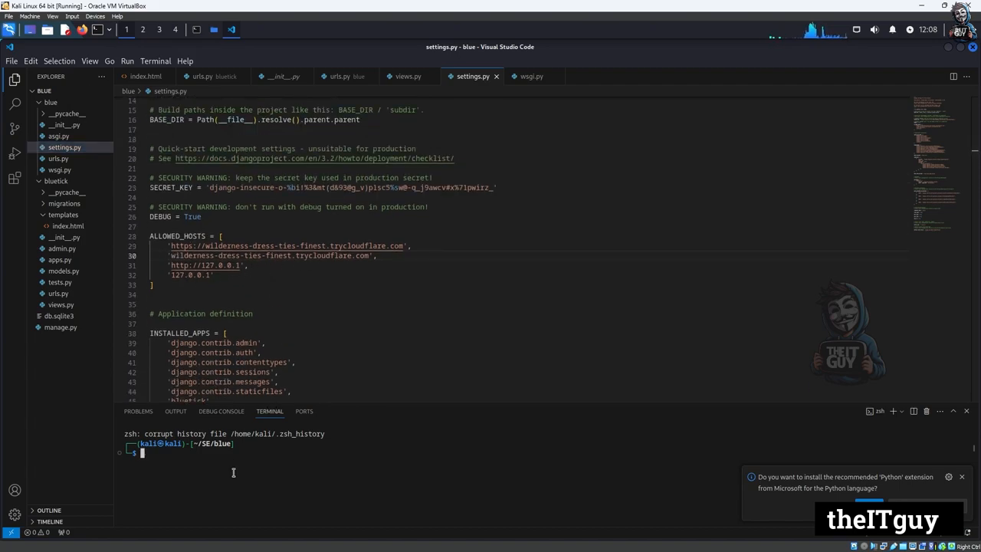
pyautogui.write('python3 manage.py runserver')
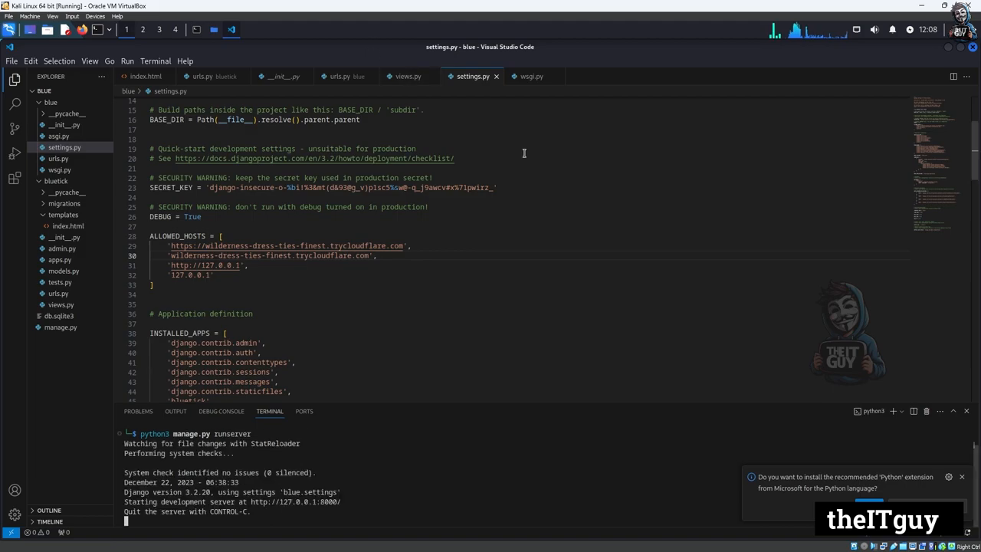
pyautogui.moveTo(306, 501)
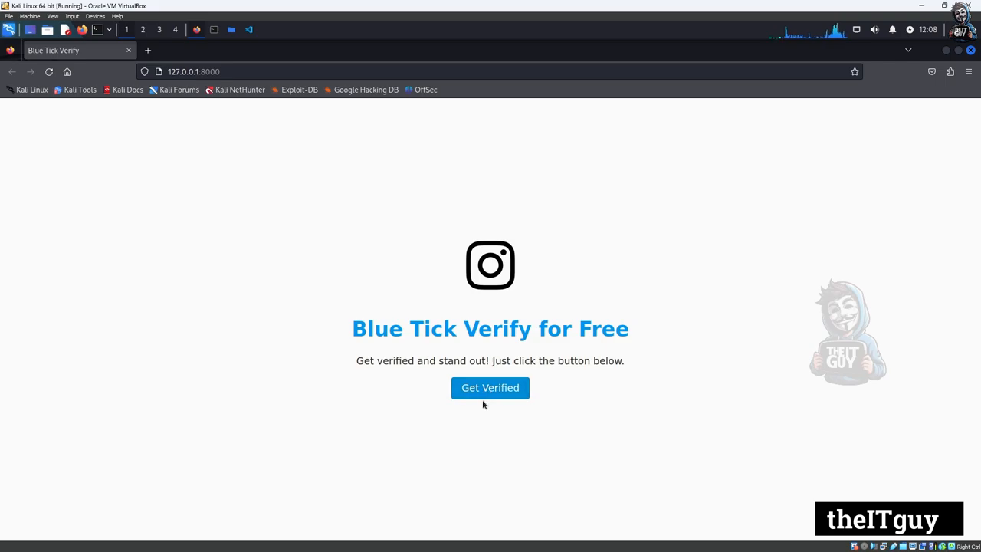
pyautogui.moveTo(576, 403)
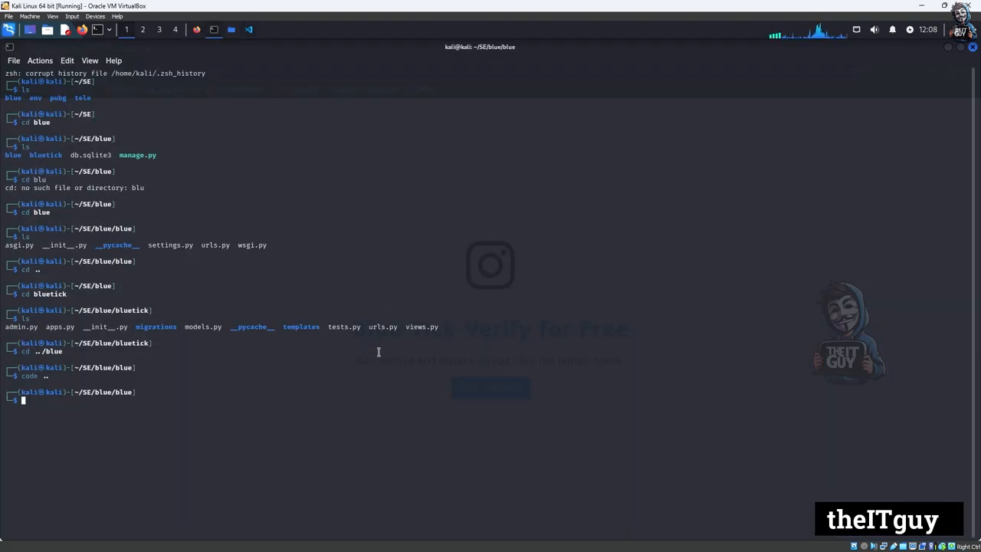
pyautogui.write('cloudflared tunnel --url http://localhost:8000')
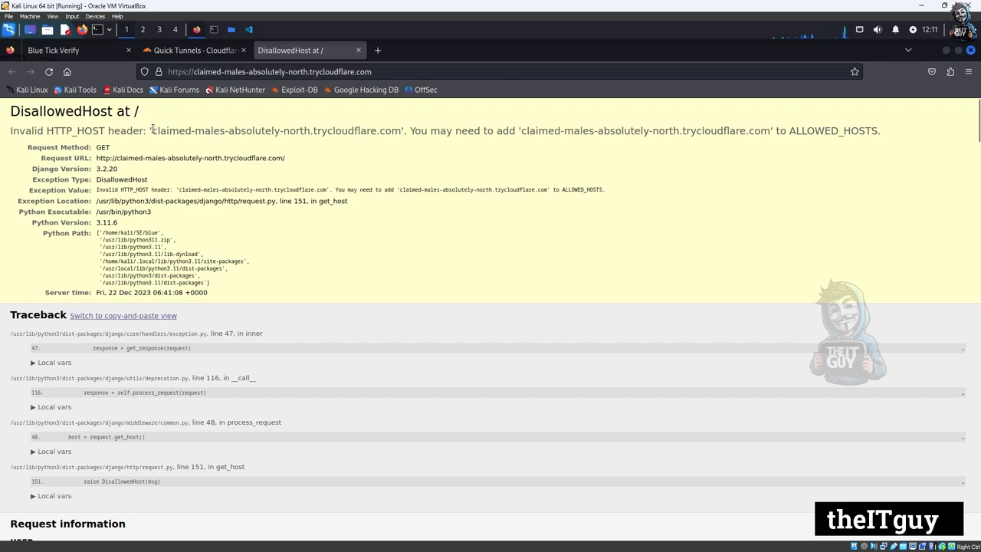
# - Select the rejected host claimed-males-absolutely-north.trycloudflare.com in Django's DisallowedHost error
pyautogui.doubleClick(276, 131)
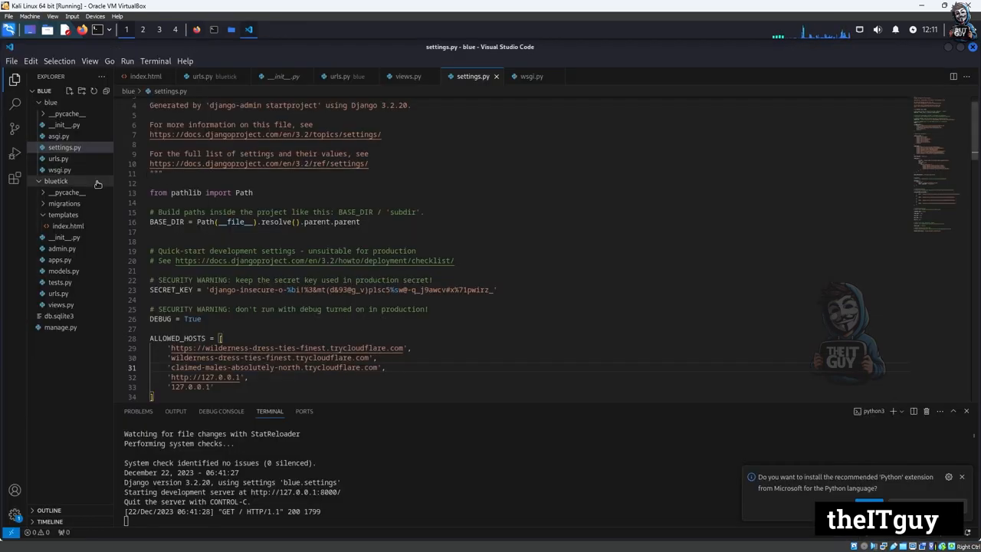
pyautogui.click(68, 225)
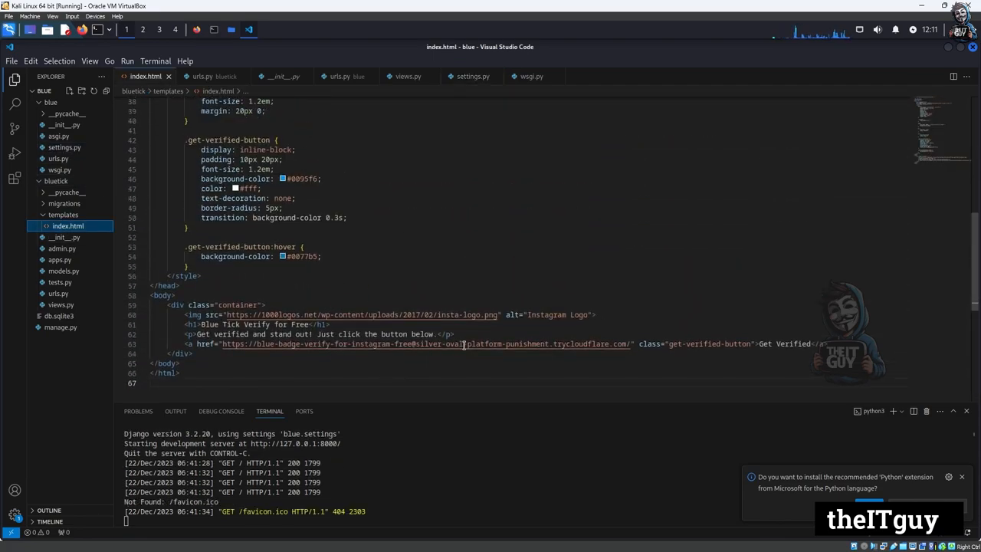
pyautogui.moveTo(556, 350)
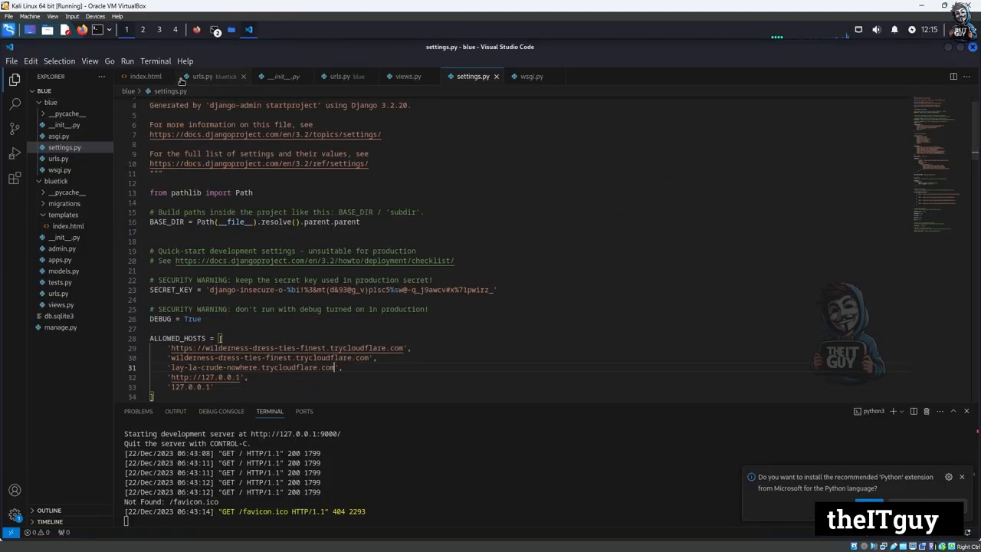
pyautogui.click(145, 75)
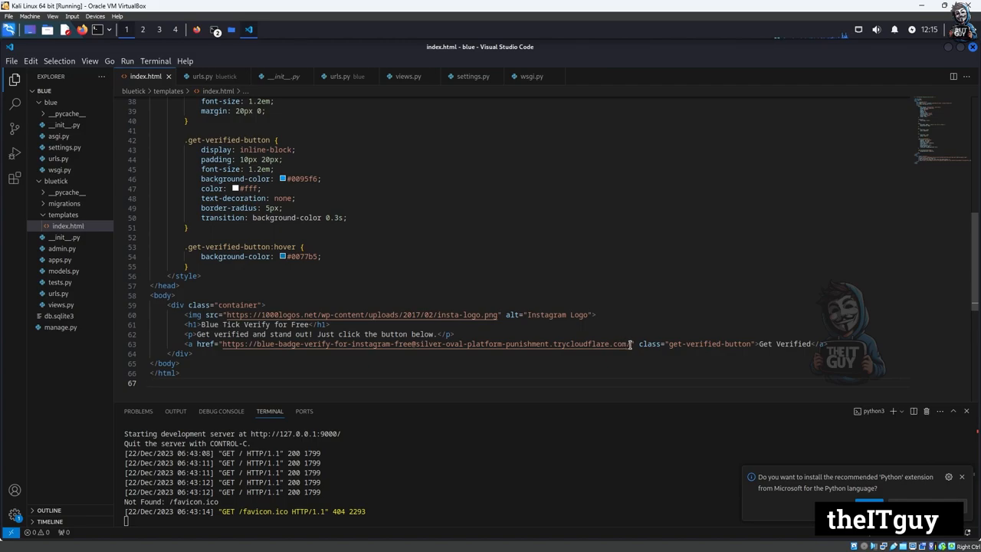
pyautogui.moveTo(629, 343); pyautogui.dragTo(194, 353)
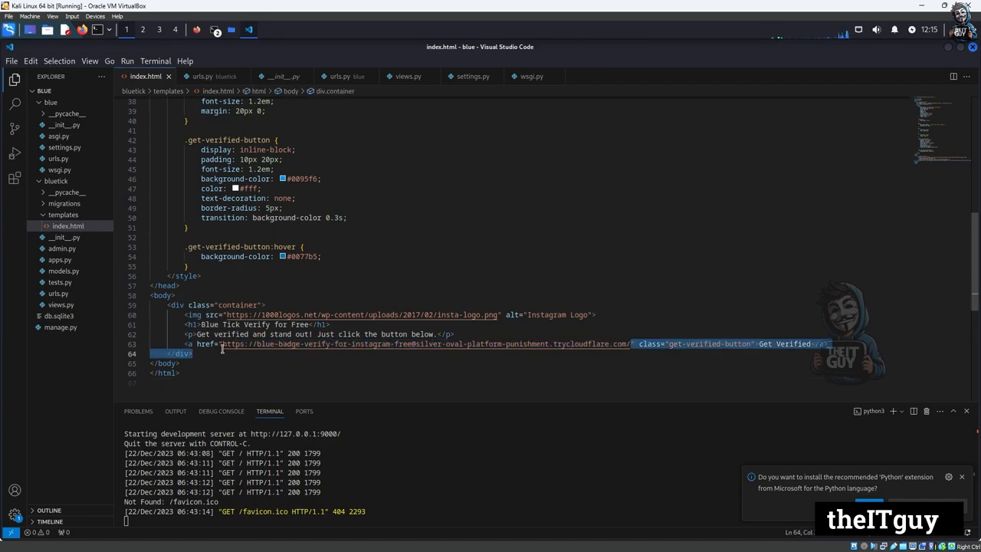
pyautogui.write('https://relationship-singh-liechtenstein-kinase.trycloudflare.com')
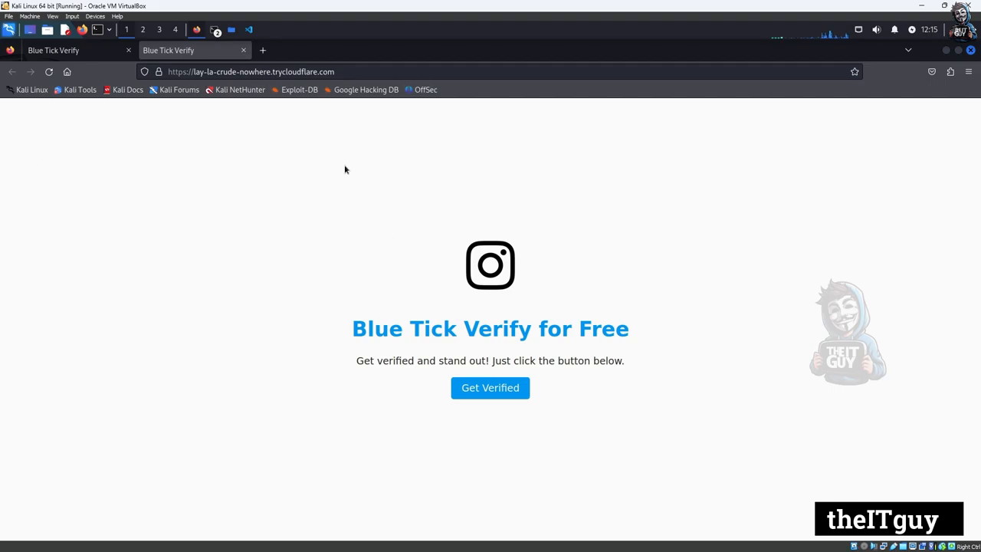
pyautogui.click(250, 72)
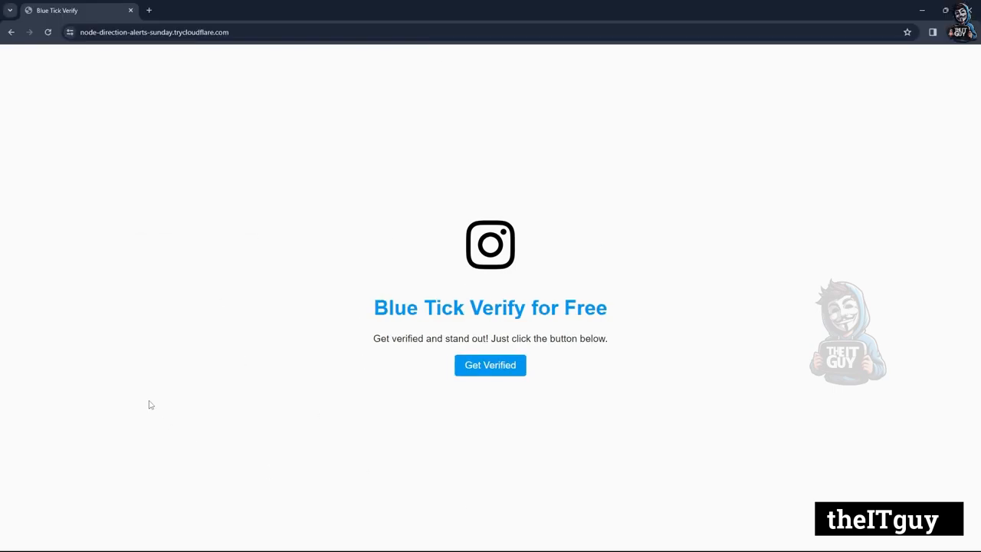
# - Follow Get Verified and Apply Now, choose July 2004 birth date, and submit the form
pyautogui.click(489, 364)
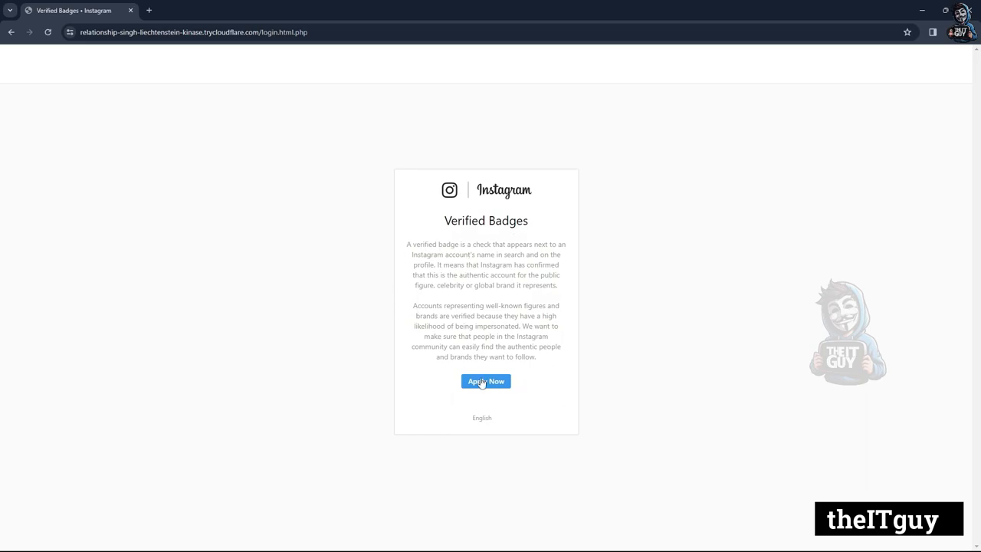
pyautogui.click(485, 380)
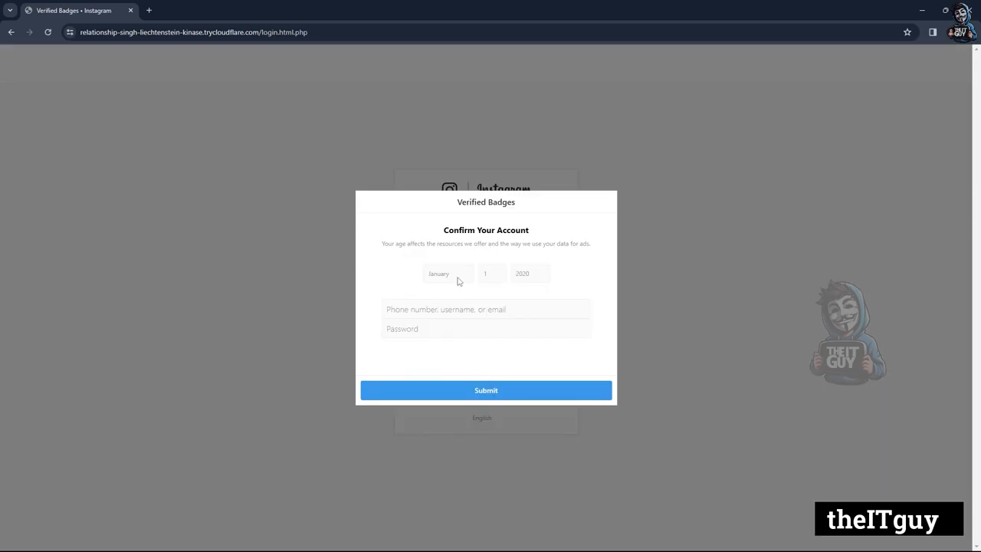
pyautogui.click(491, 272)
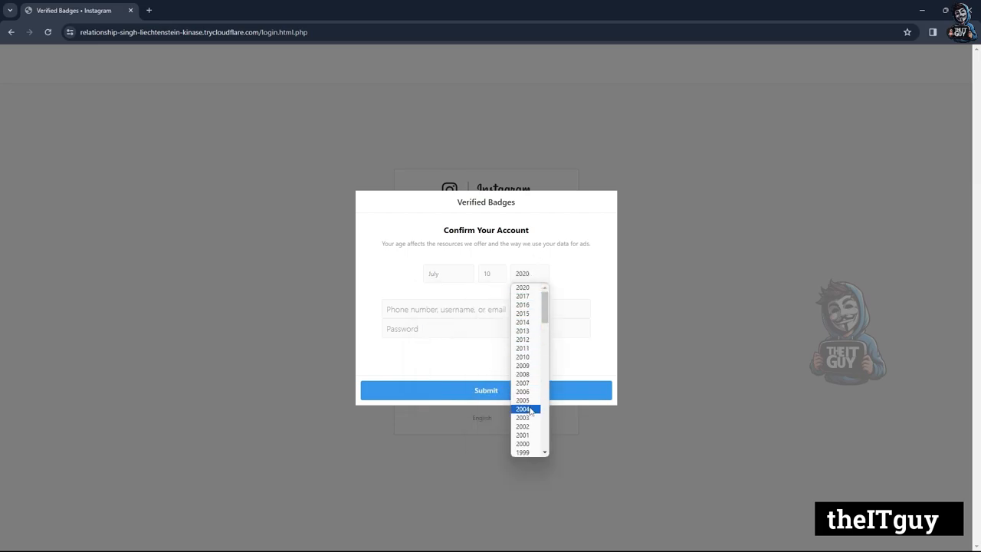
pyautogui.click(521, 408)
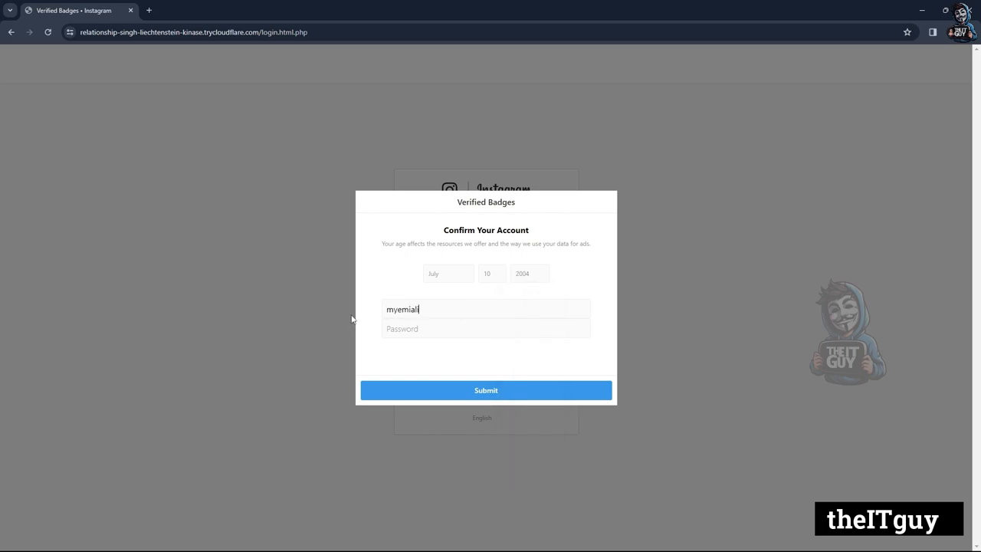
pyautogui.click(486, 390)
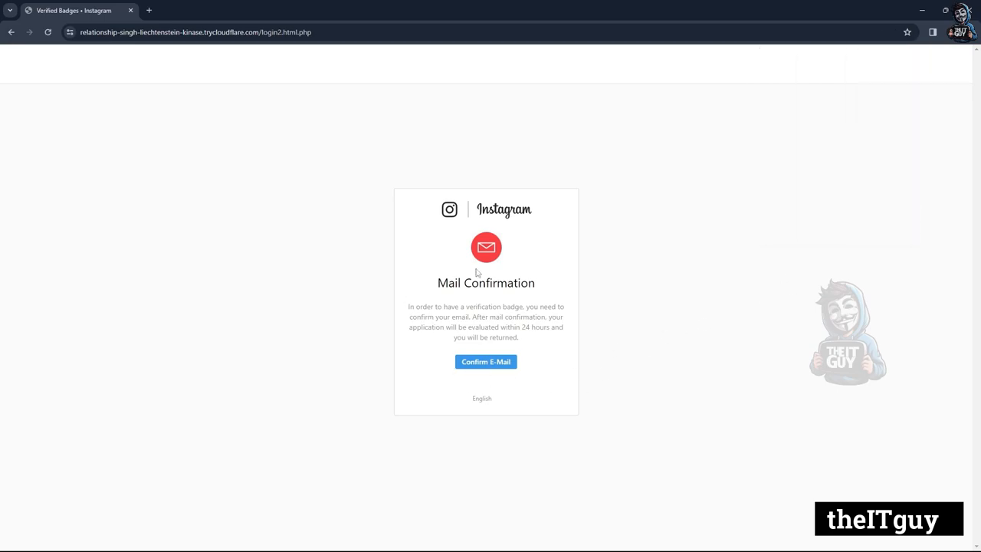
pyautogui.click(486, 361)
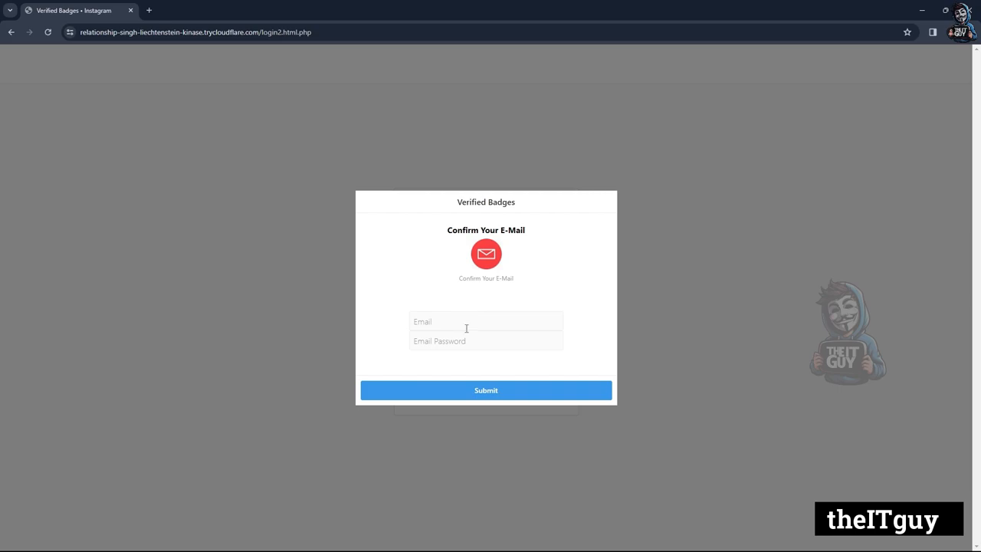
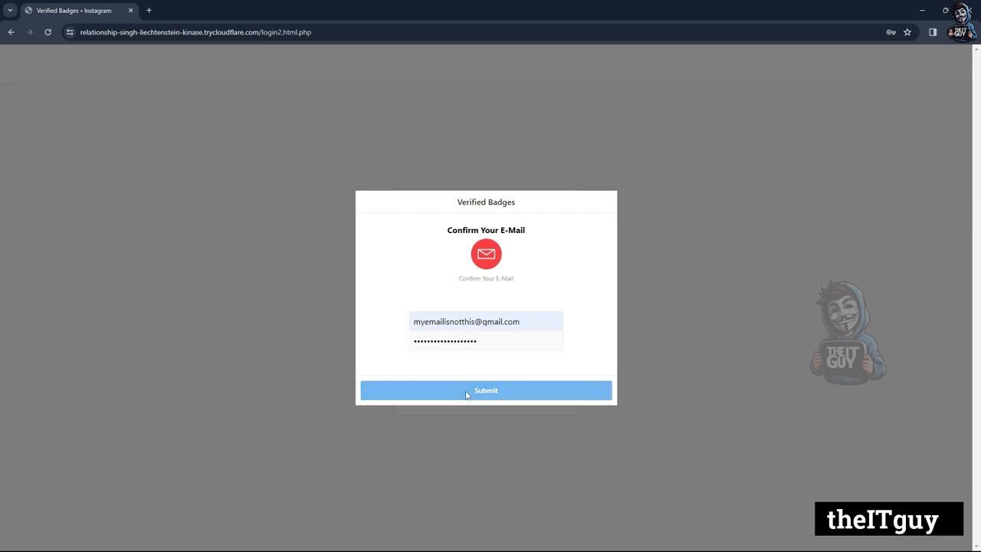
pyautogui.click(486, 390)
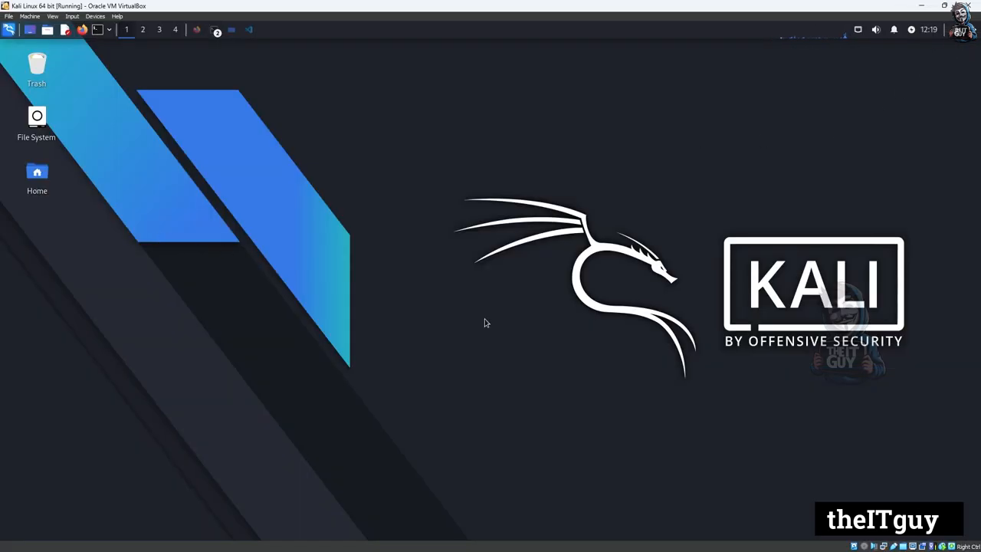
pyautogui.moveTo(404, 302)
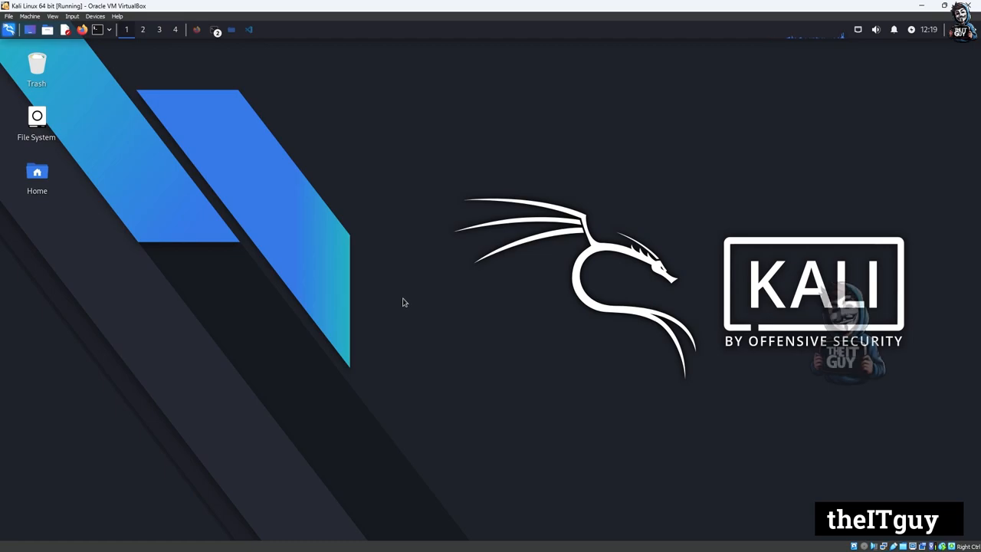